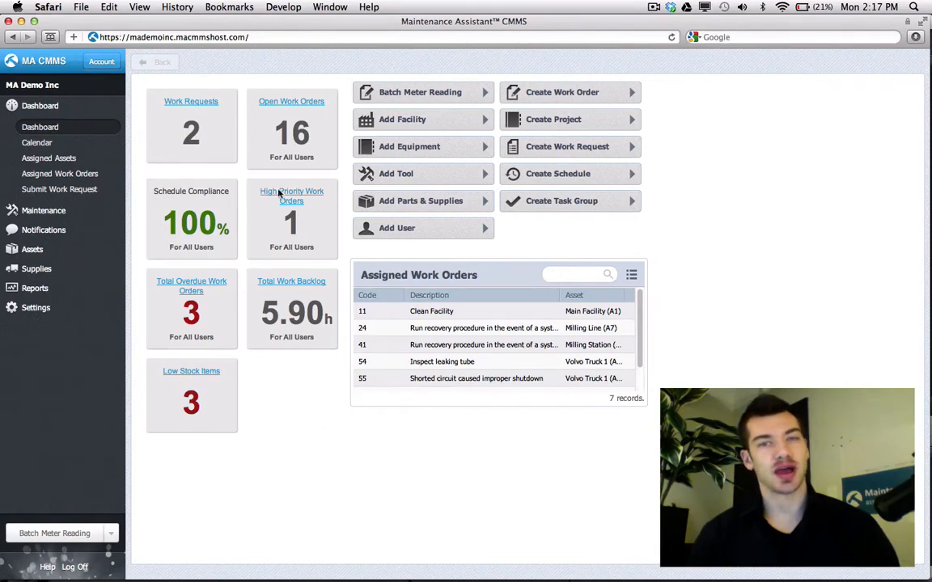
{"action": "mouse_move", "coordinate": [363, 126]}
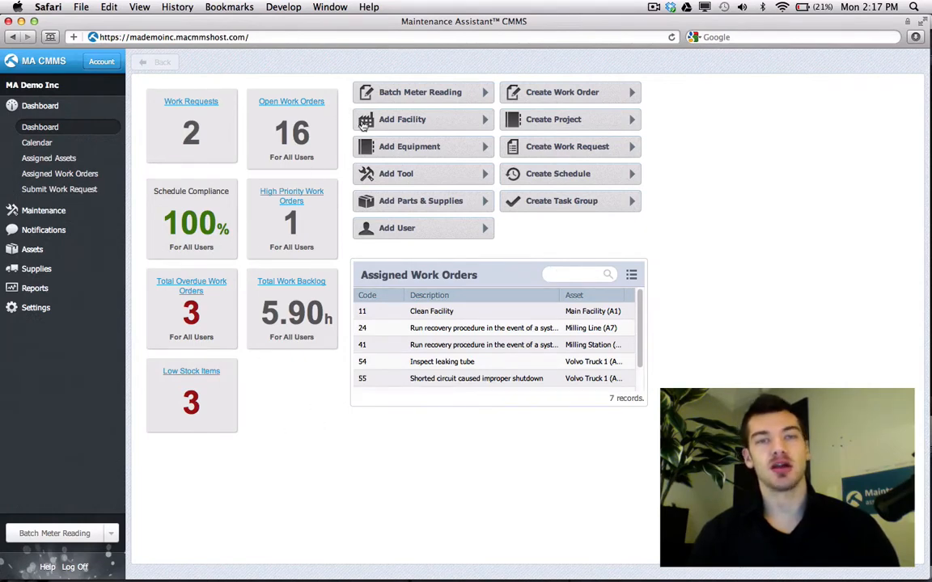
- Leave the dashboard for the Maintenance list of active work orders
{"action": "left_click", "coordinate": [431, 310]}
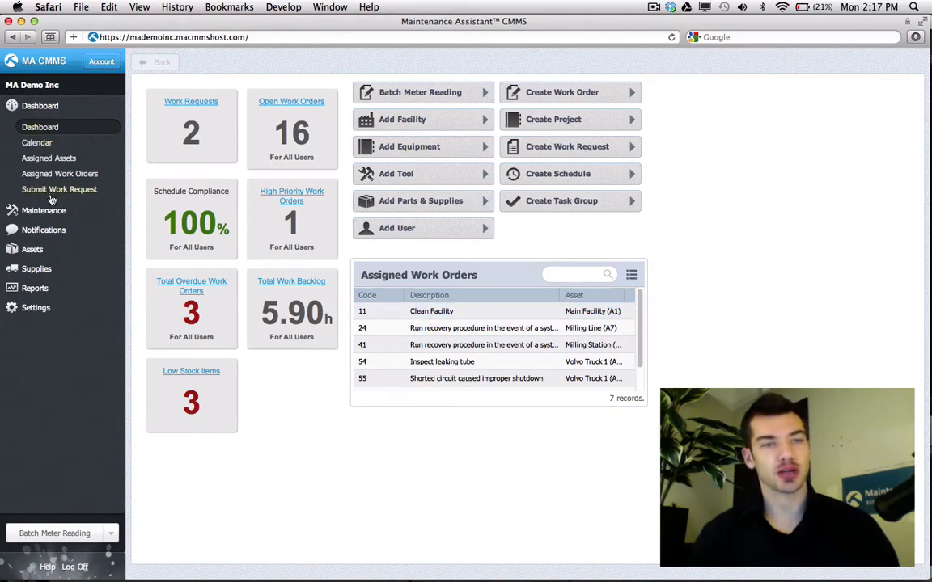
{"action": "left_click", "coordinate": [43, 146]}
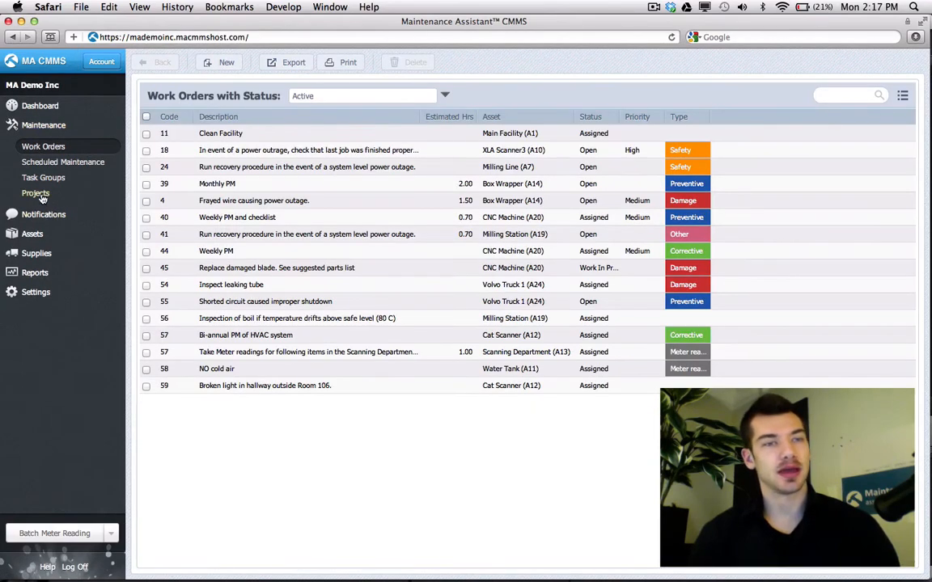
- Start a new project 'End of Year Refit' describing it as the place for postponed refit work orders
{"action": "left_click", "coordinate": [35, 193]}
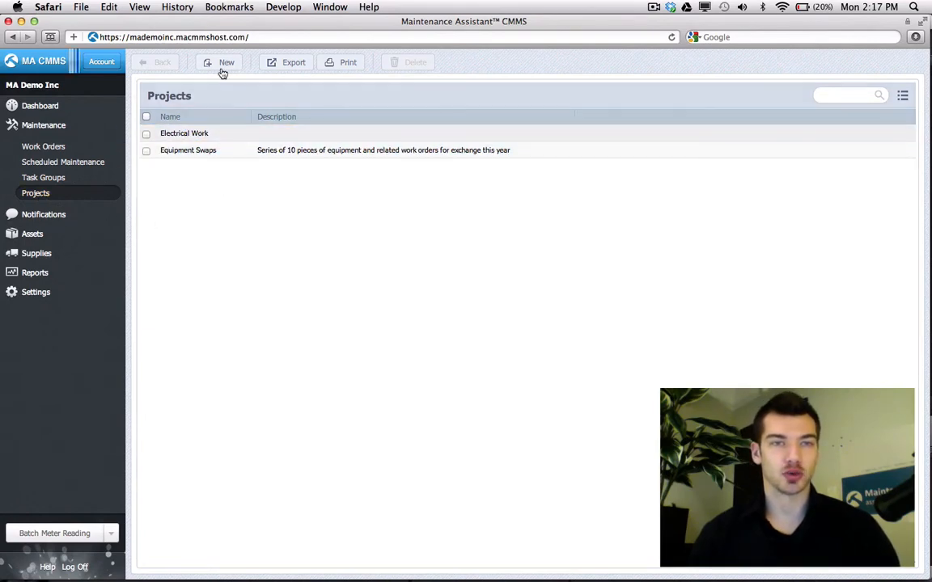
{"action": "left_click", "coordinate": [226, 63]}
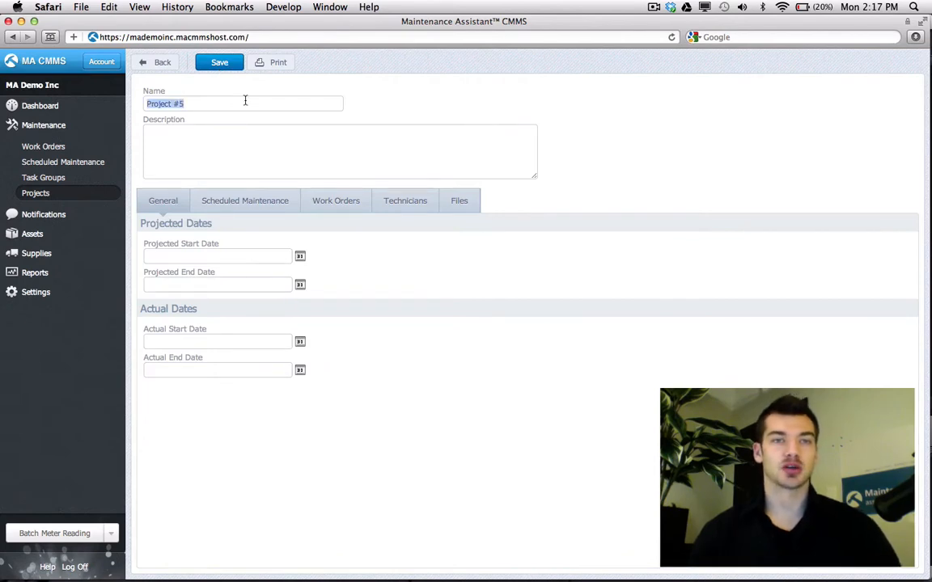
{"action": "type", "text": "End of Year Refit"}
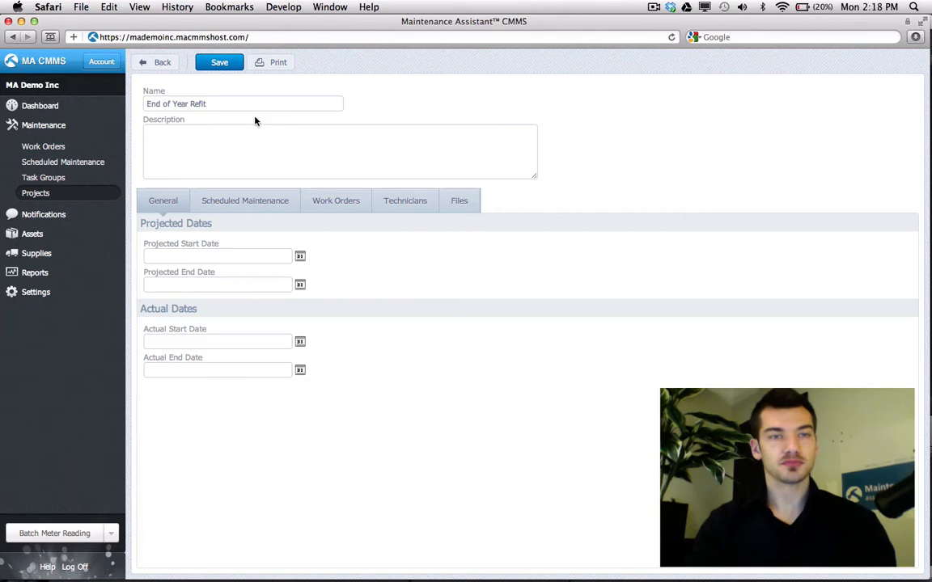
{"action": "type", "text": "This is where all the work orders postponed for refit should be placed"}
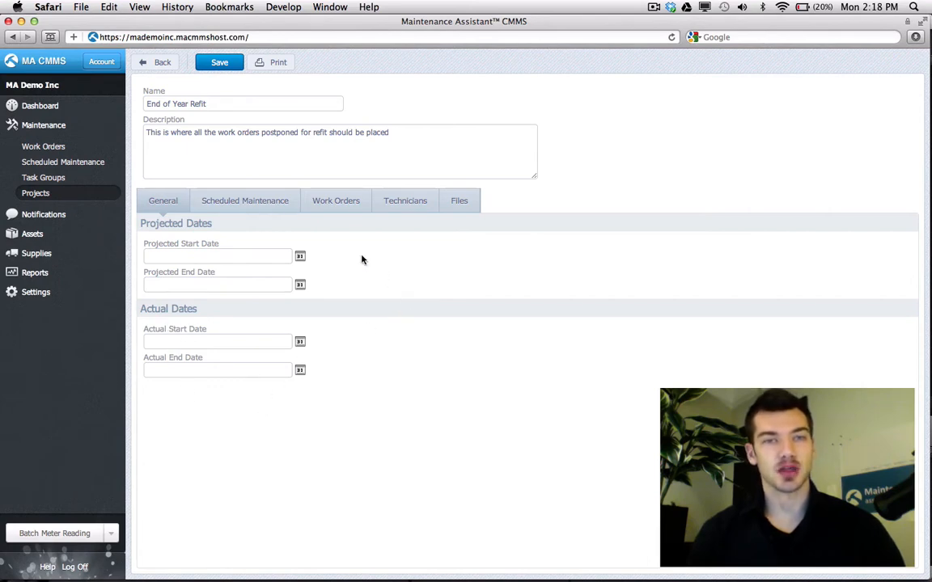
- Check the new project's empty Scheduled Maintenance and Work Orders tabs
{"action": "left_click", "coordinate": [245, 200]}
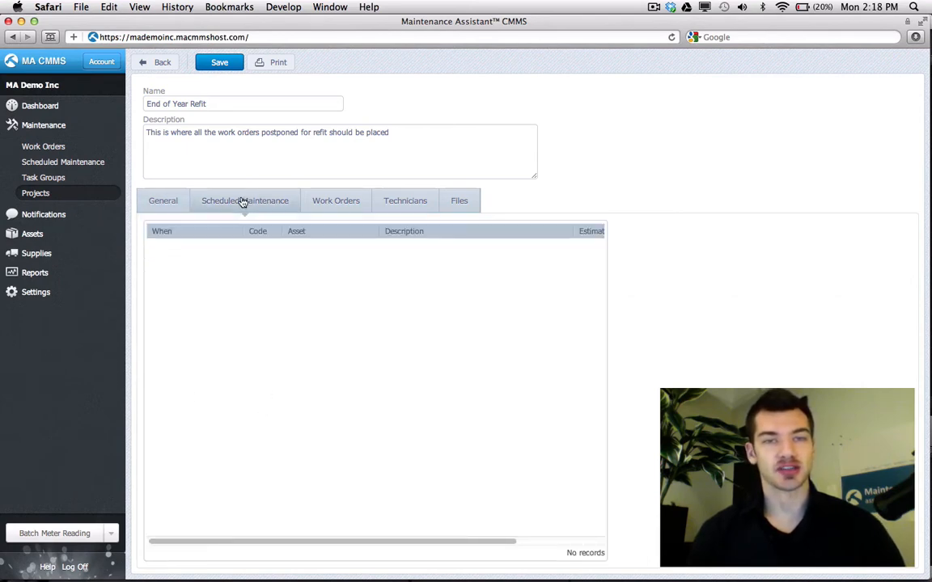
{"action": "left_click", "coordinate": [336, 200]}
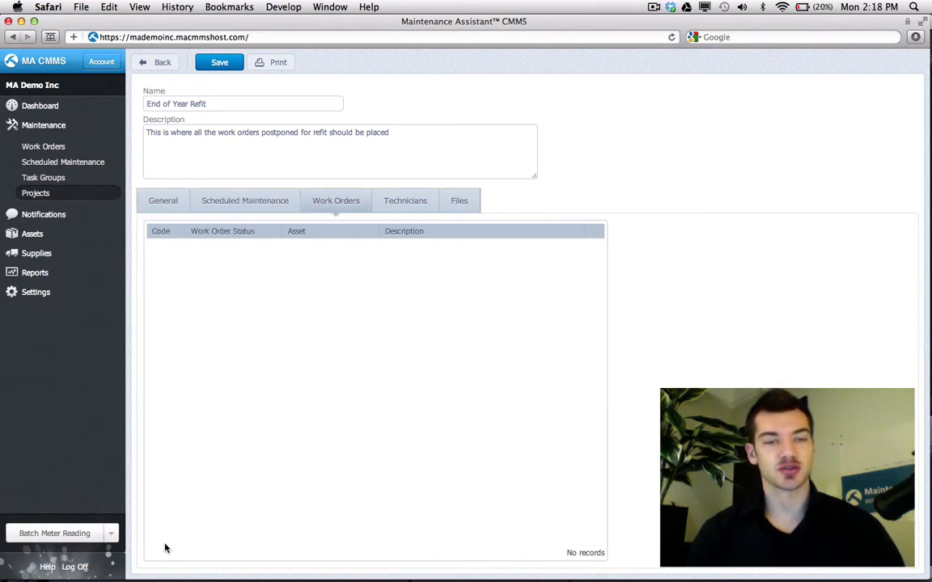
{"action": "left_click", "coordinate": [244, 201]}
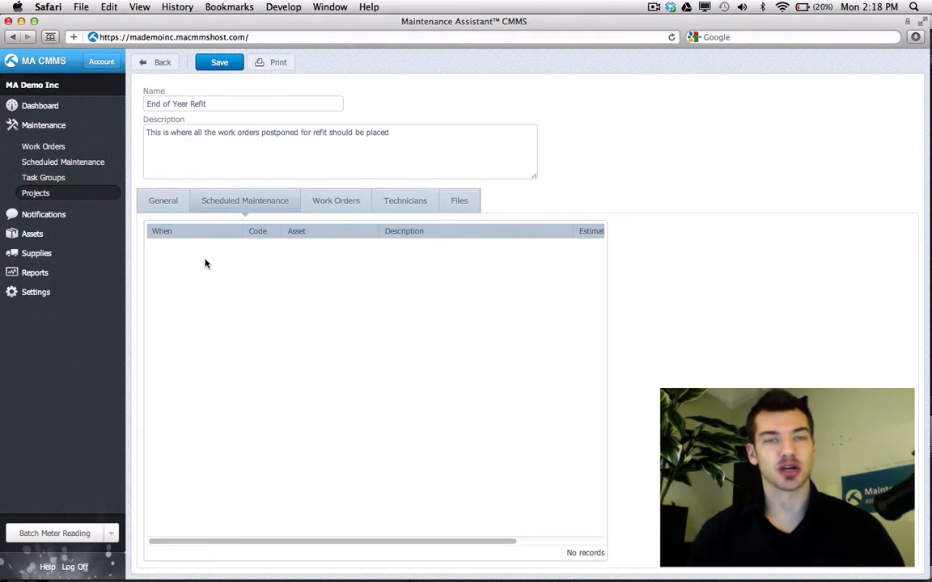
{"action": "left_click", "coordinate": [220, 62]}
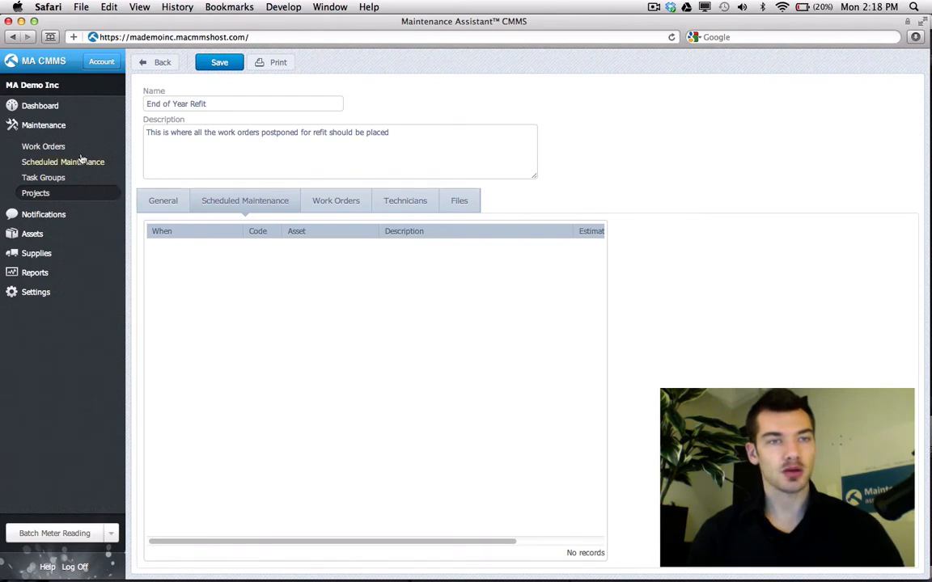
- Set work order 45's Project field to End of Year Refit
{"action": "left_click", "coordinate": [43, 146]}
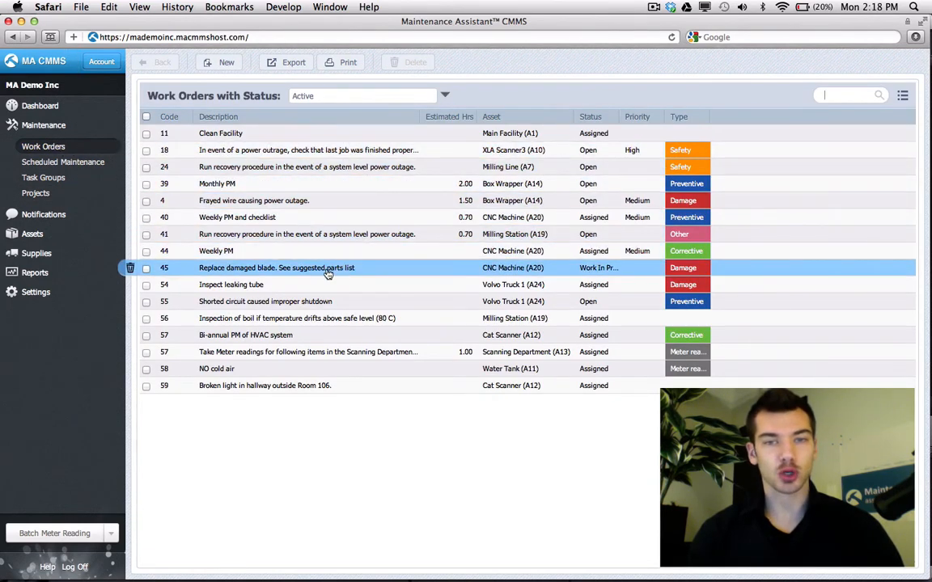
{"action": "mouse_move", "coordinate": [309, 271]}
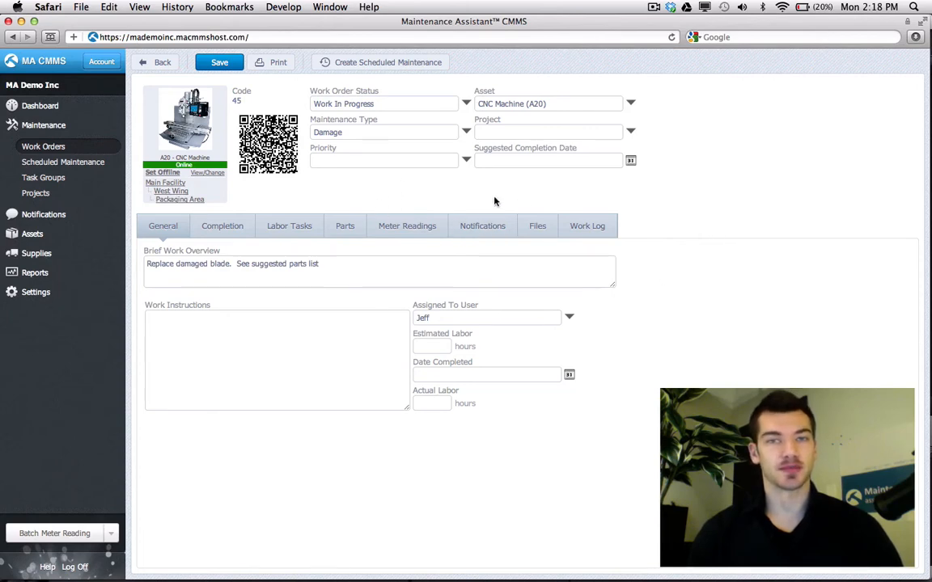
{"action": "left_click", "coordinate": [550, 132]}
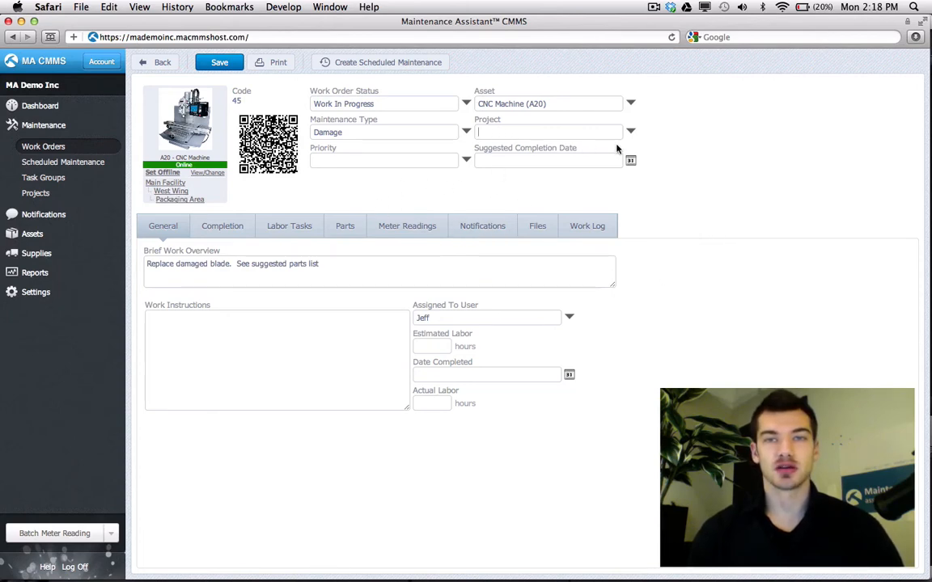
{"action": "left_click", "coordinate": [630, 131]}
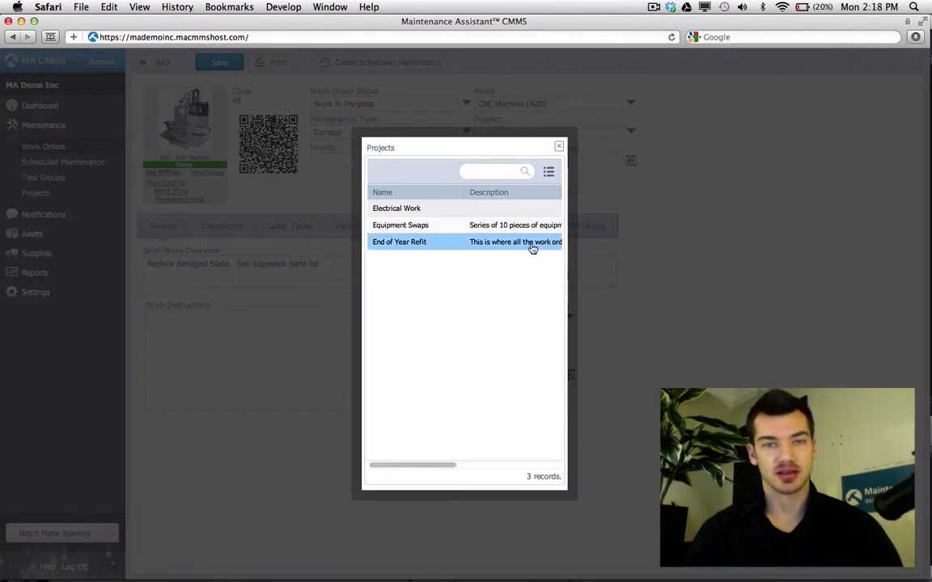
{"action": "left_click", "coordinate": [399, 241]}
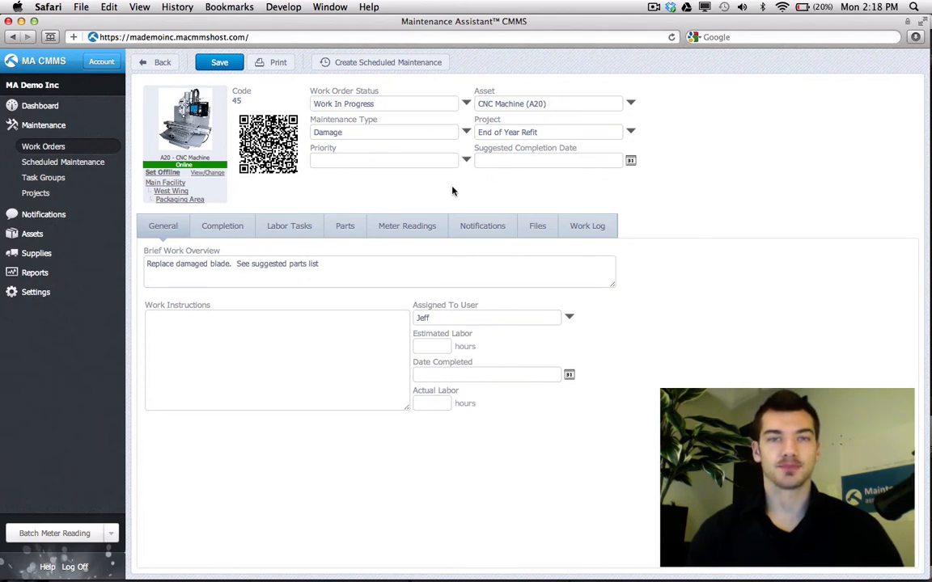
{"action": "mouse_move", "coordinate": [464, 184]}
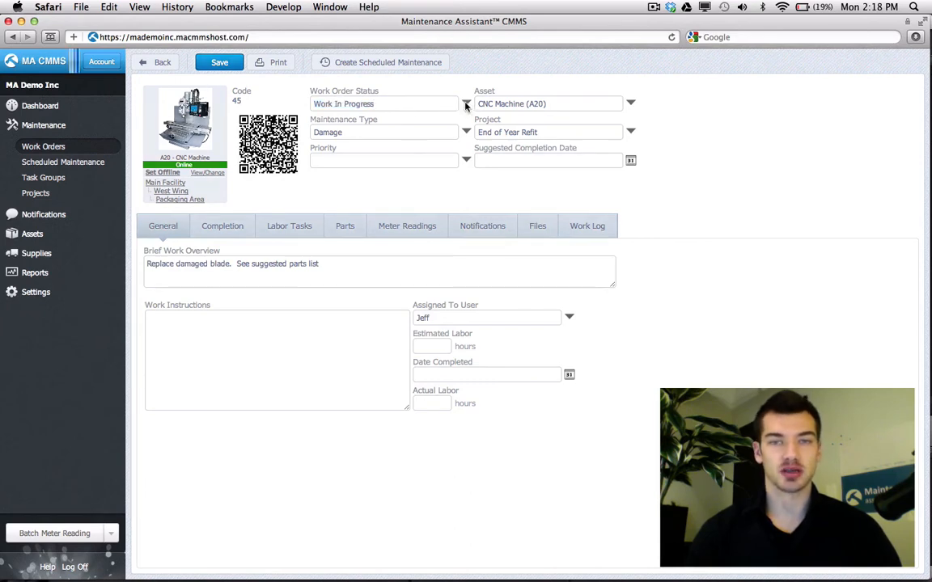
- Set work order 45's status to Pending - Refit
{"action": "left_click", "coordinate": [466, 103]}
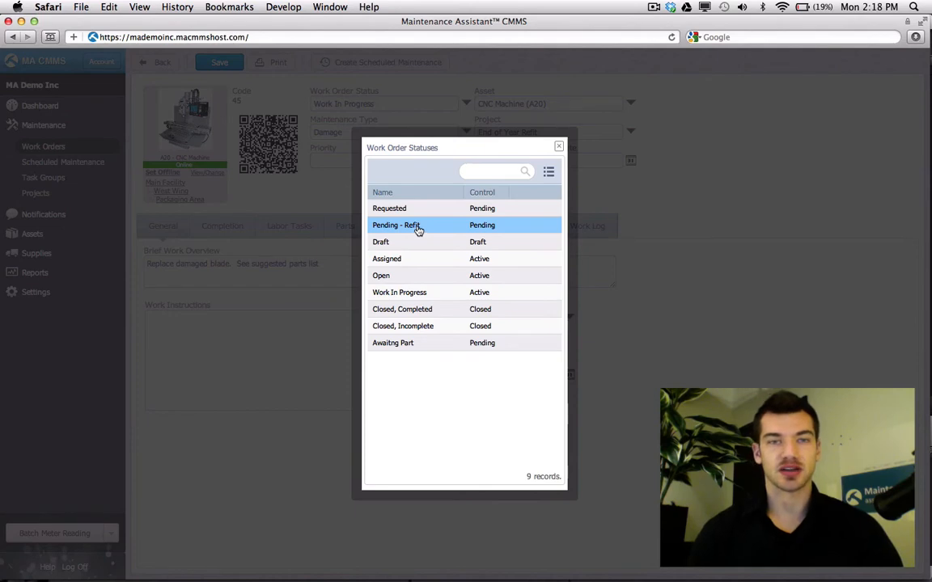
{"action": "left_click", "coordinate": [396, 225]}
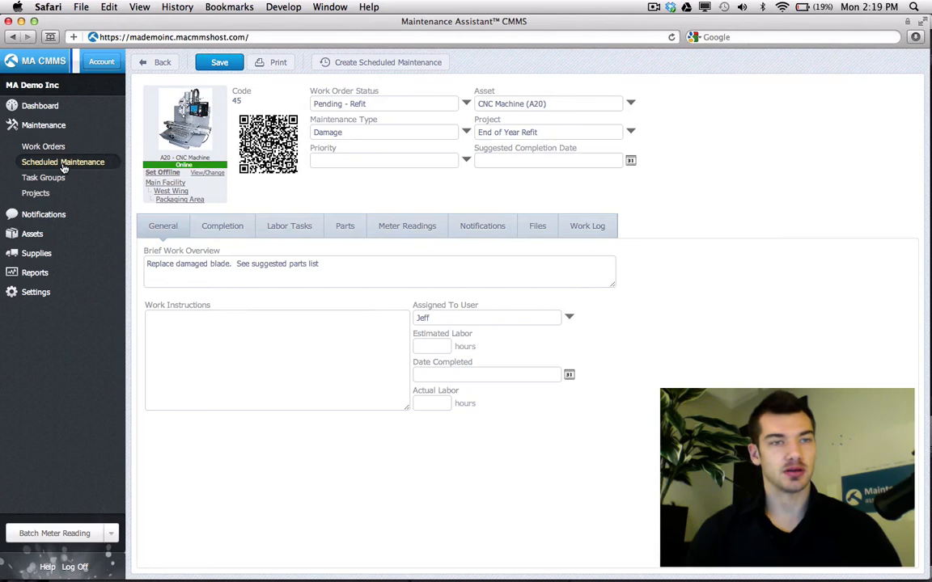
- Link scheduled maintenance SM4 for the Milling Station to End of Year Refit
{"action": "left_click", "coordinate": [63, 162]}
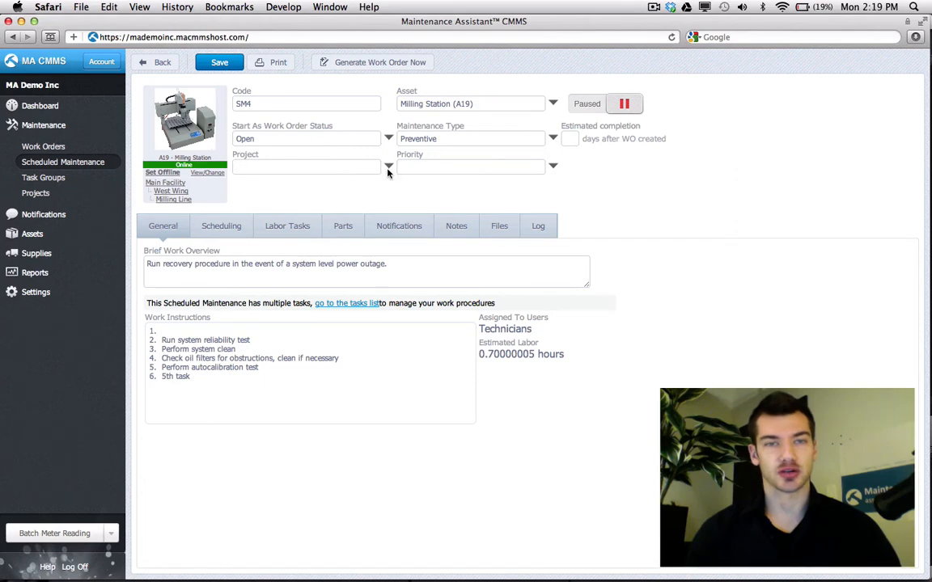
{"action": "left_click", "coordinate": [388, 168]}
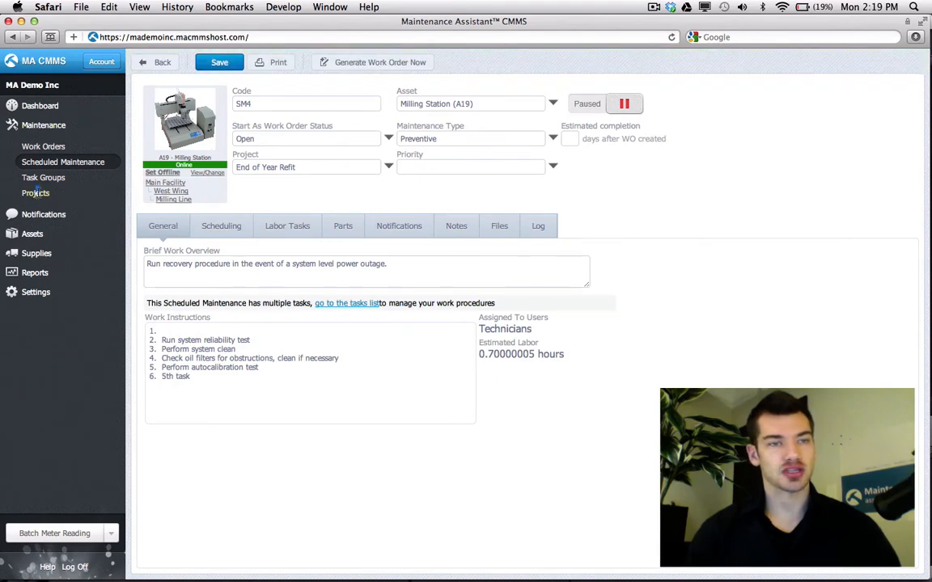
- Open End of Year Refit and view its attached SM4 and work orders 41 and 45
{"action": "left_click", "coordinate": [35, 193]}
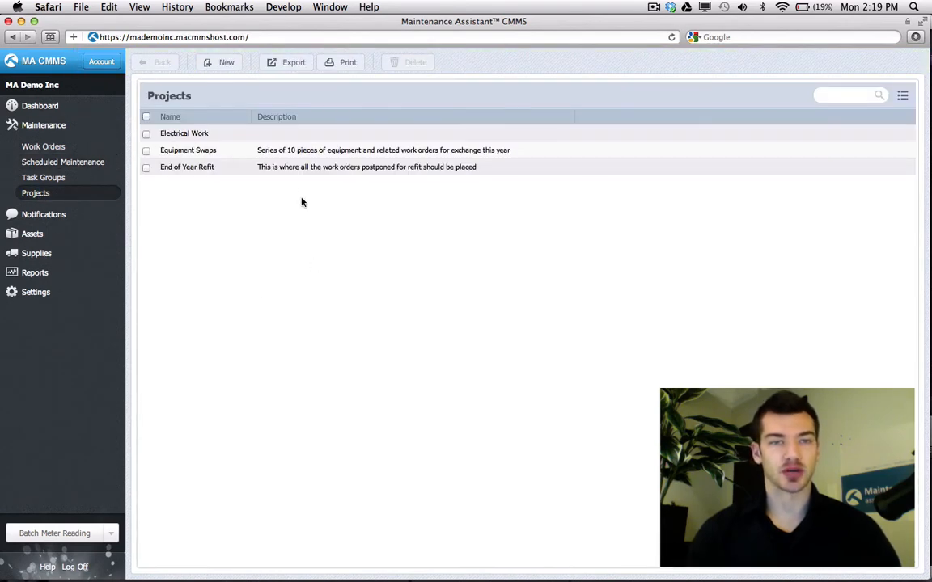
{"action": "left_click", "coordinate": [275, 167]}
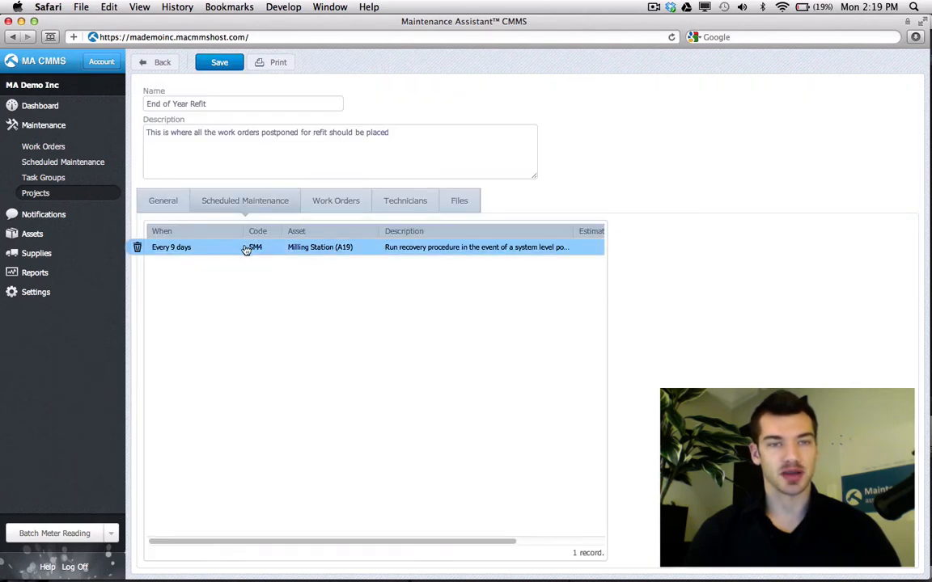
{"action": "left_click", "coordinate": [336, 201]}
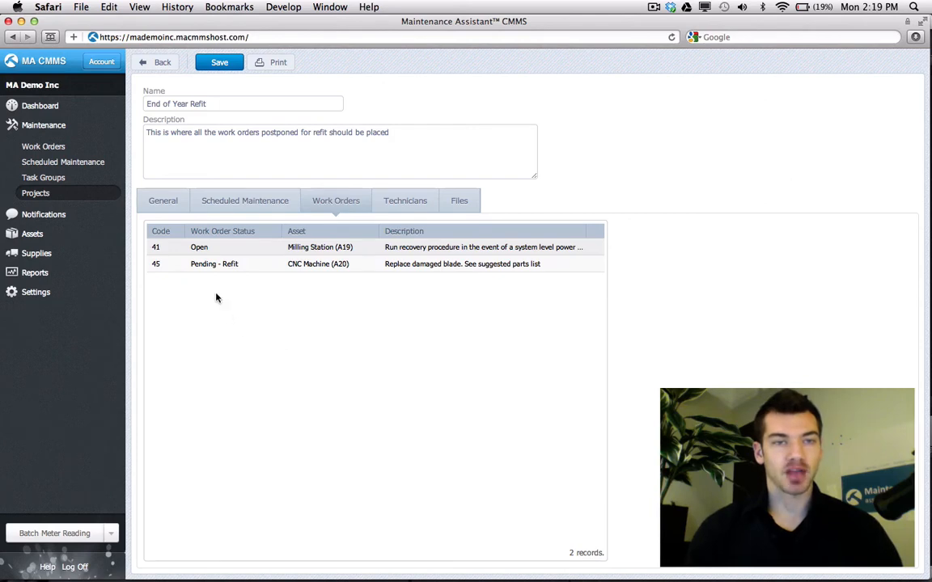
{"action": "left_click", "coordinate": [214, 264]}
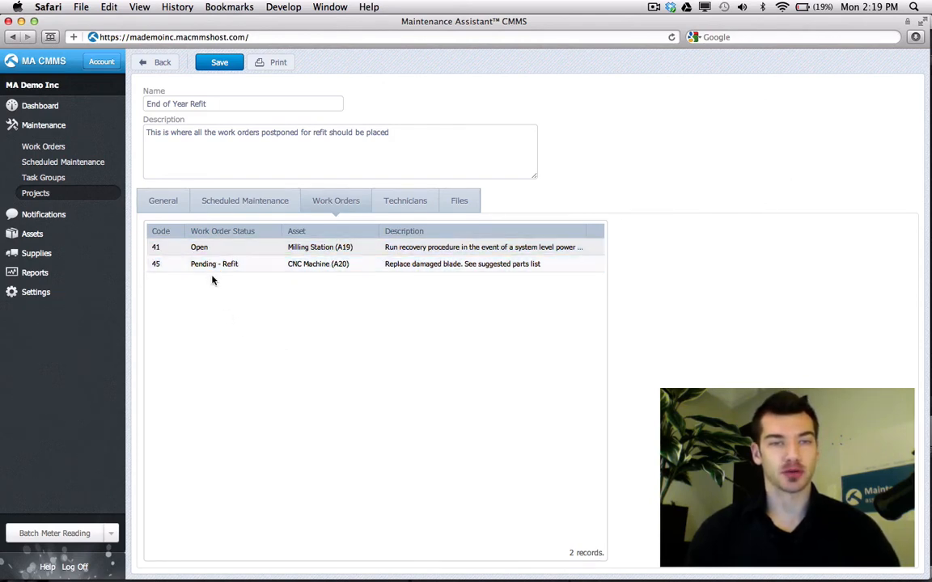
- Delete work order 45 from the project and confirm with OK
{"action": "left_click", "coordinate": [137, 264]}
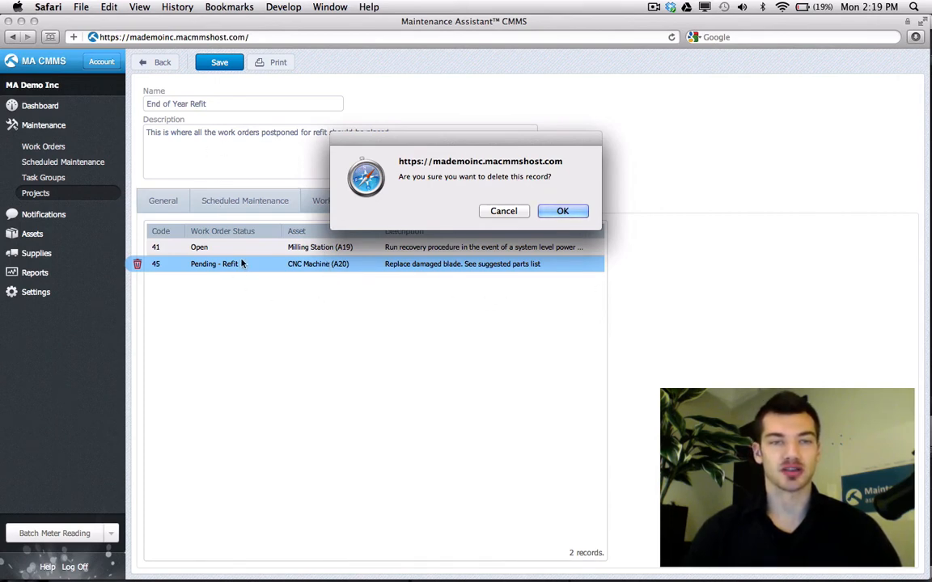
{"action": "mouse_move", "coordinate": [291, 273]}
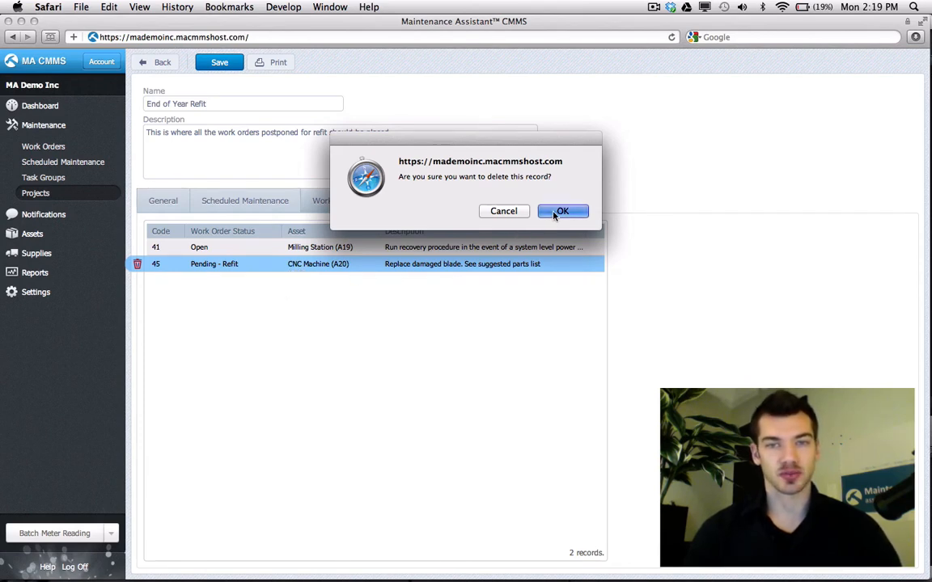
{"action": "left_click", "coordinate": [563, 211]}
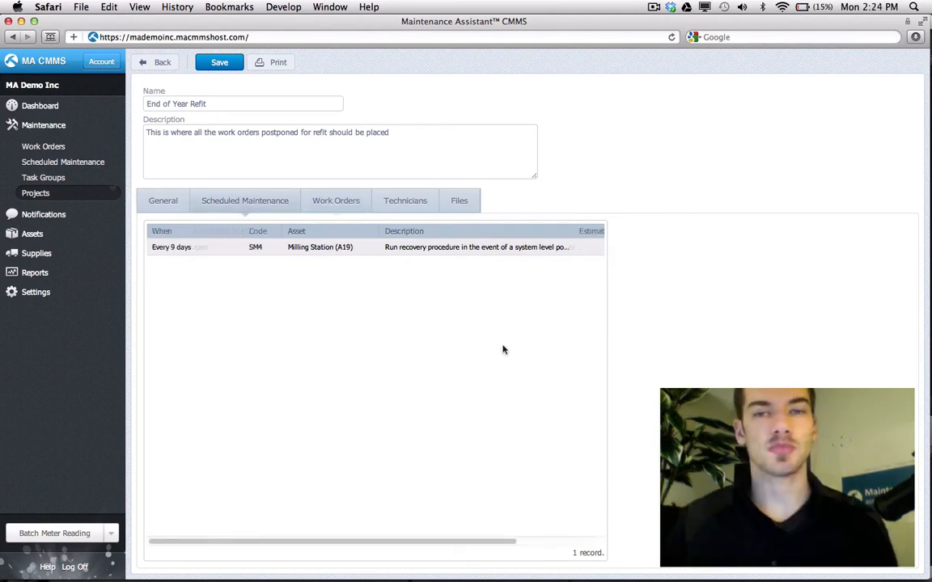
{"action": "mouse_move", "coordinate": [270, 289]}
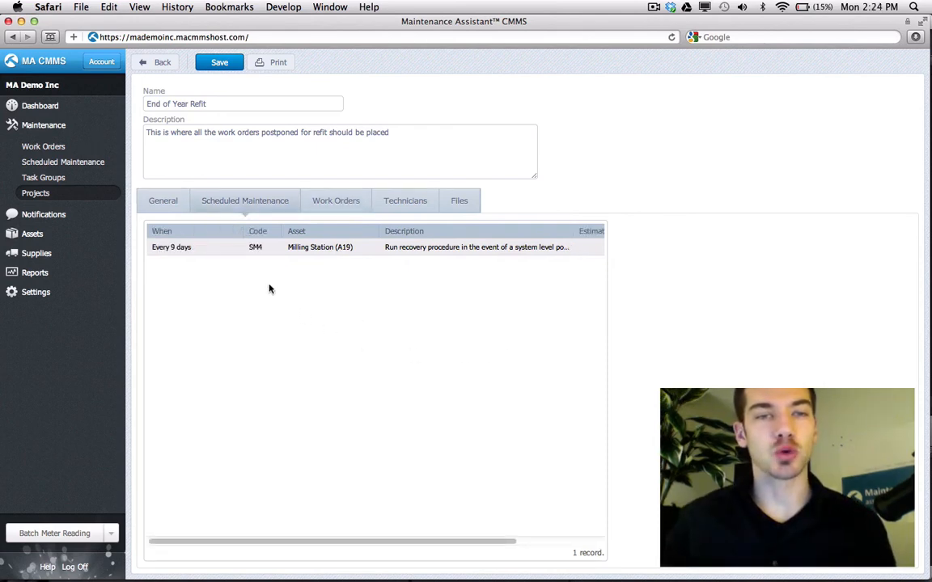
- Check SM4 under Scheduled Maintenance, then confirm only work order 41 remains
{"action": "left_click", "coordinate": [319, 247]}
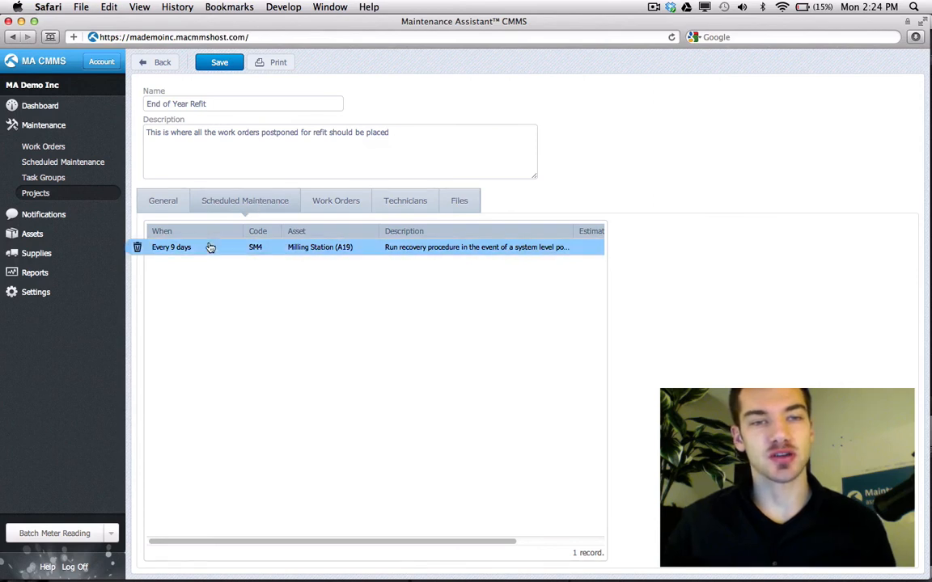
{"action": "mouse_move", "coordinate": [304, 247]}
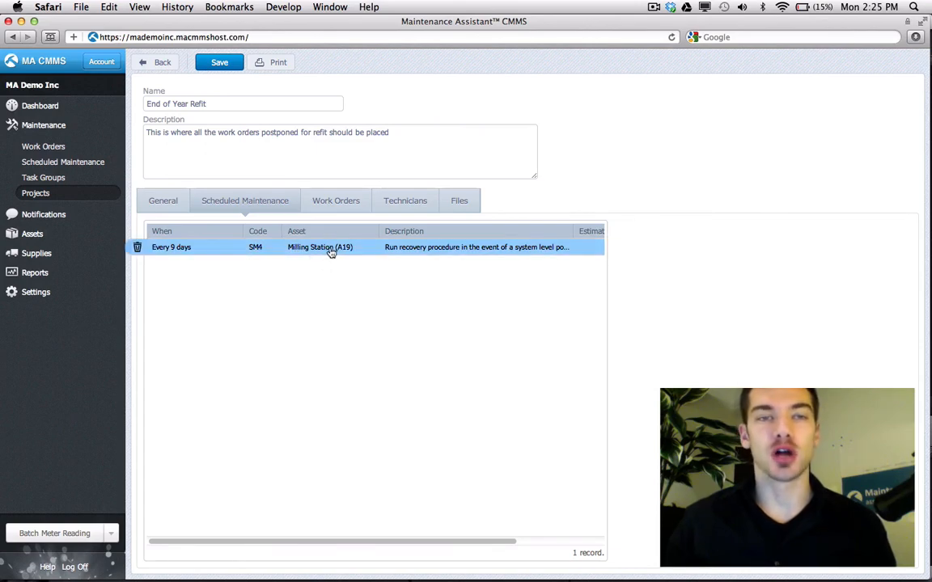
{"action": "left_click", "coordinate": [336, 200]}
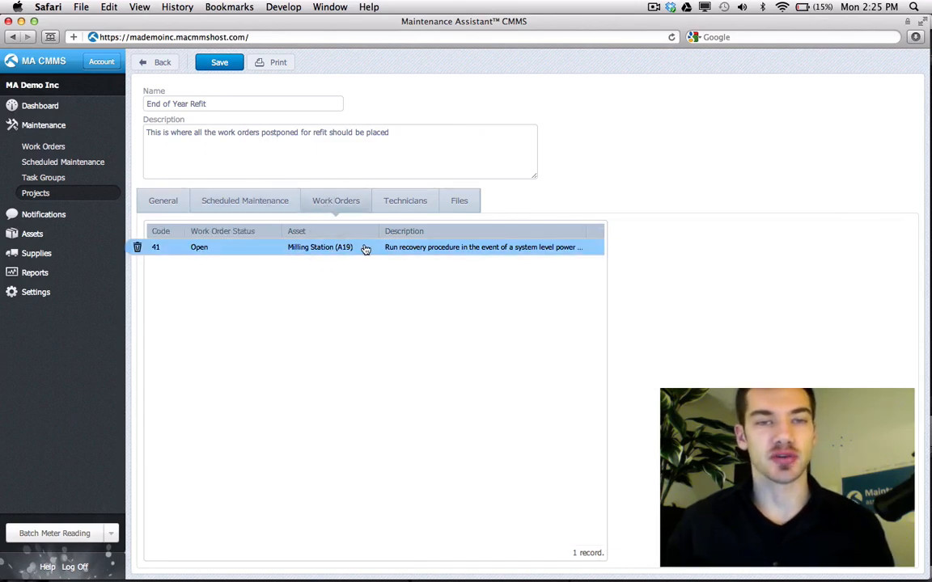